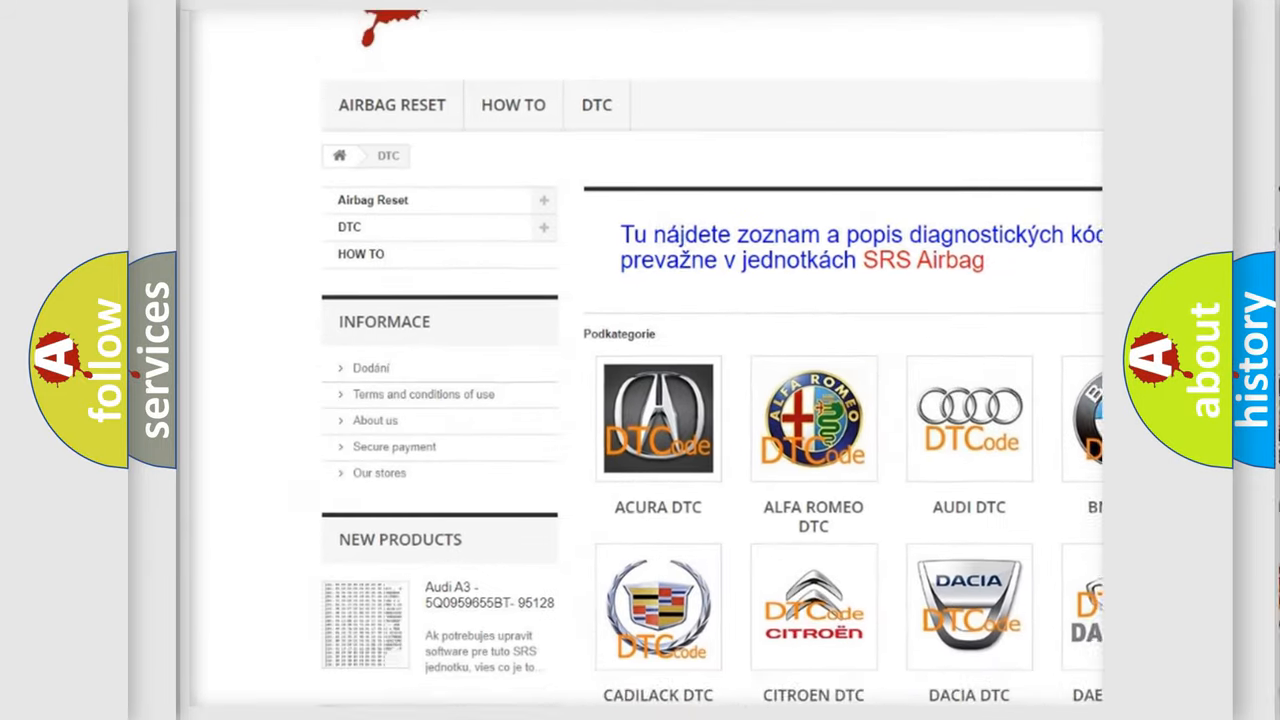
scroll(down, 3)
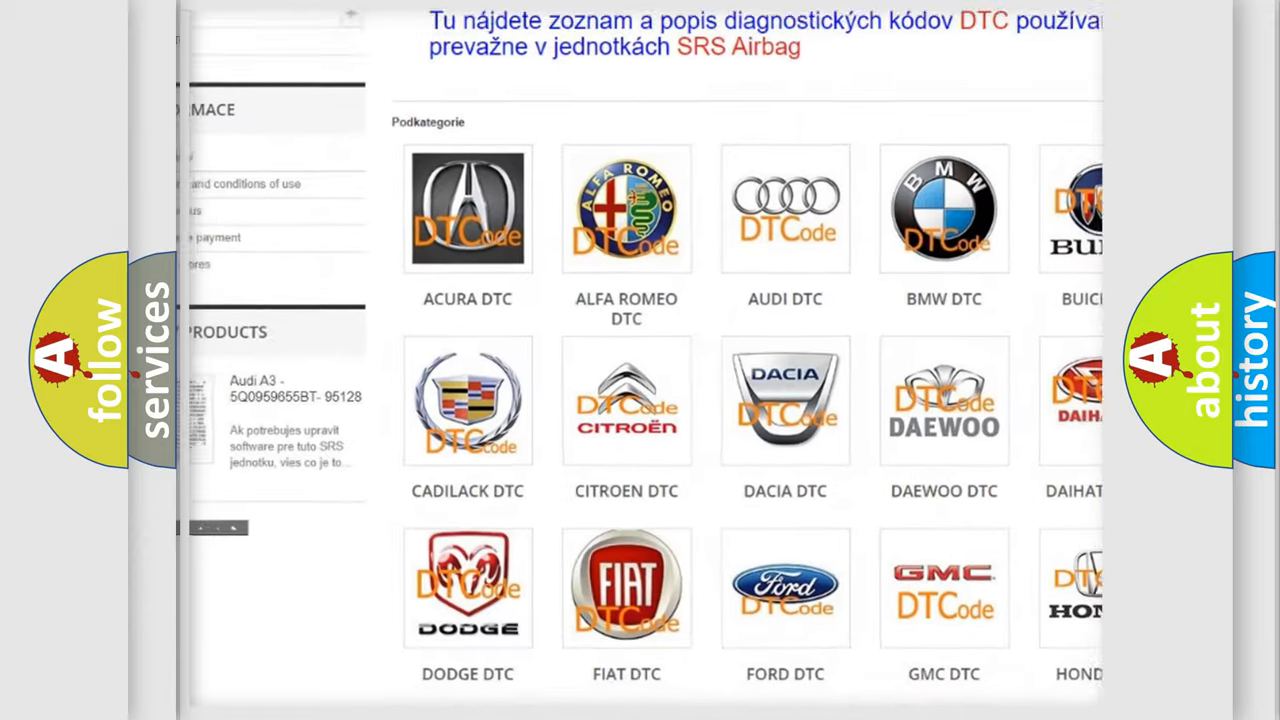